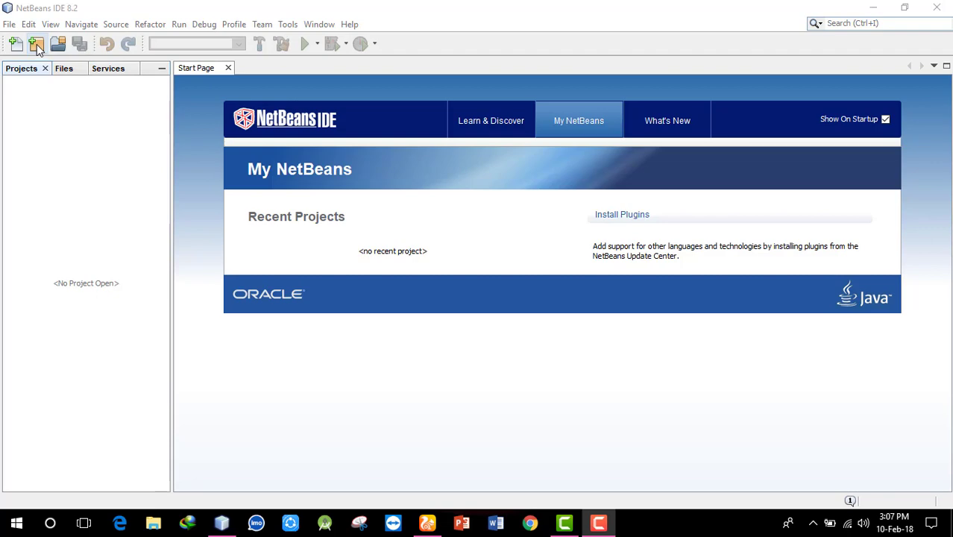
# Step: Start a new Java Application project and name it singleCharacte
pyautogui.click(39, 39)
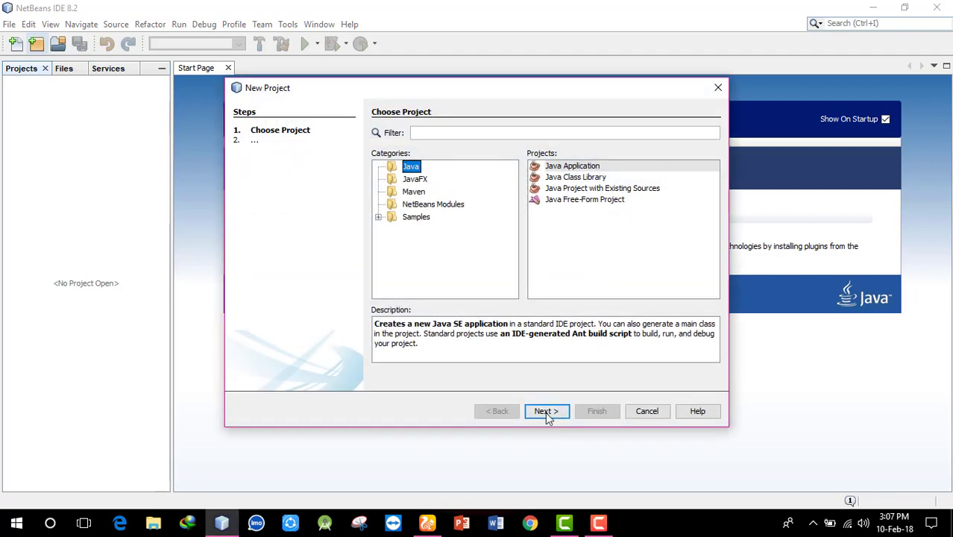
pyautogui.click(547, 411)
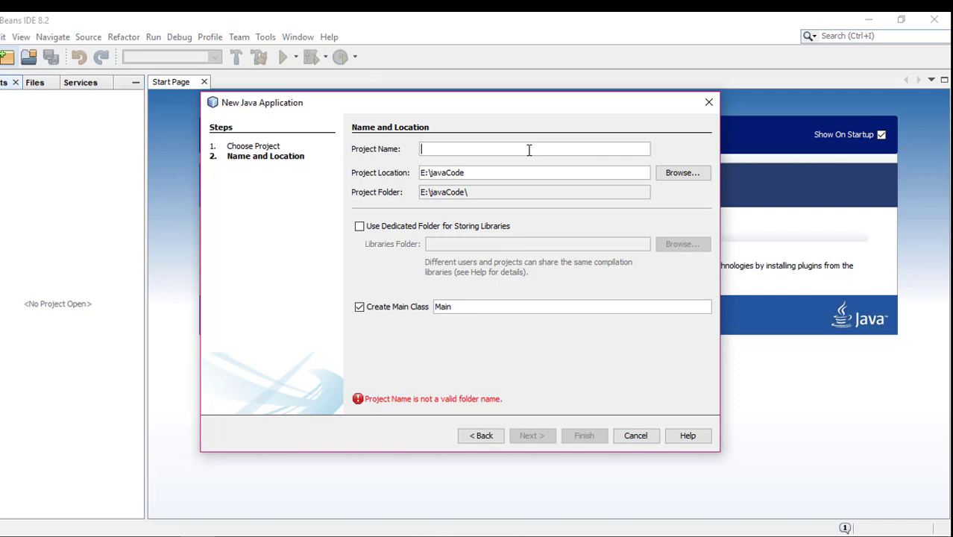
pyautogui.write('singleCharacte')
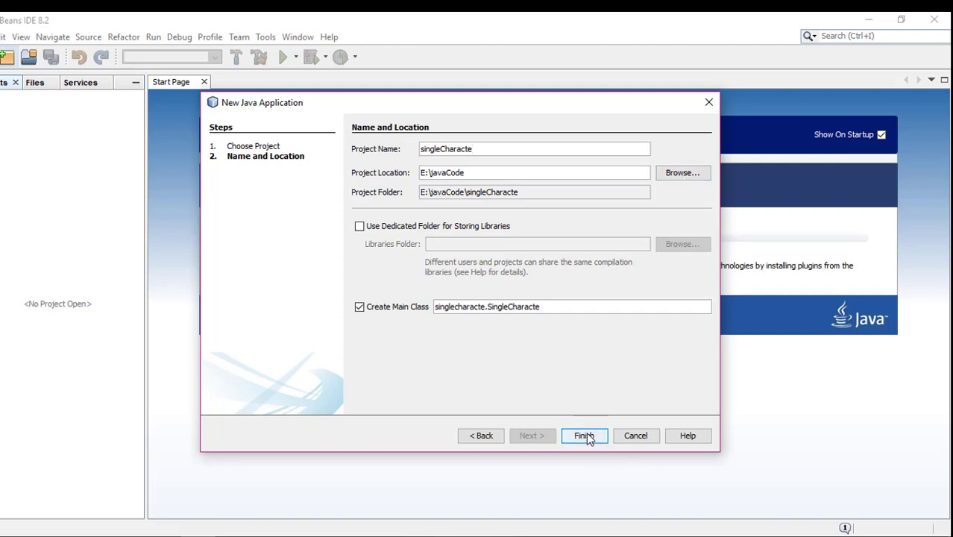
# Step: Finish creating singleCharacte and delete the generated comment block in SingleCharacte.java
pyautogui.click(584, 435)
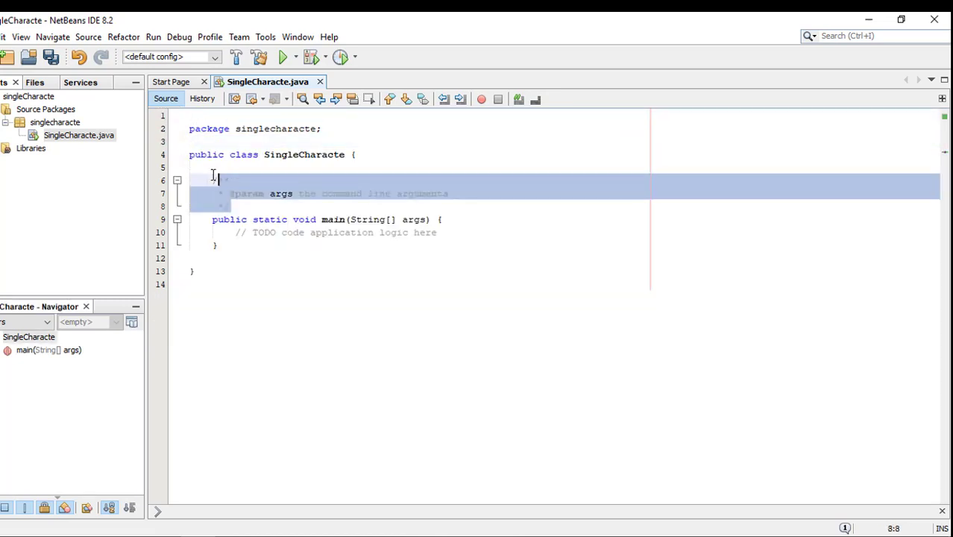
pyautogui.press('Delete')
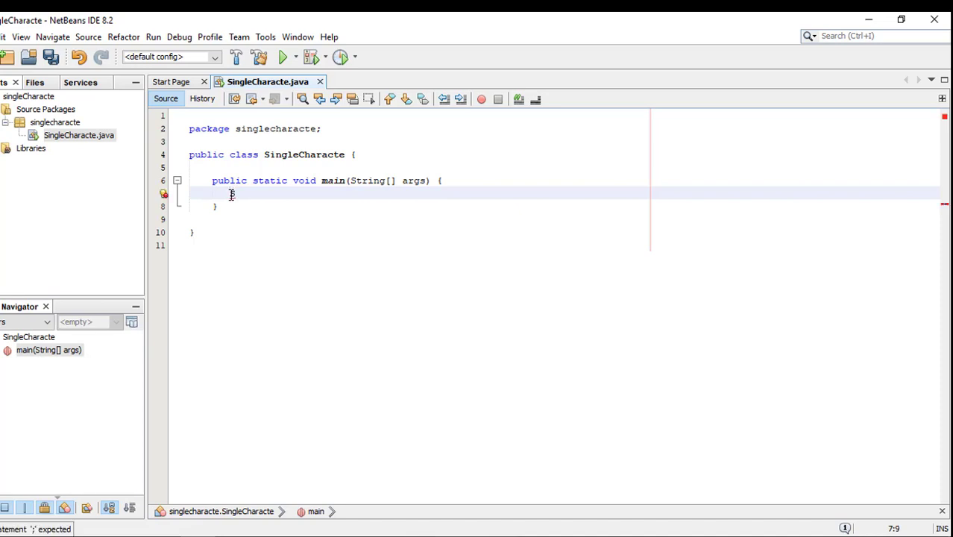
# Step: Type Scanner in=new Scanner(System.in); inside the main method
pyautogui.write('Scann')
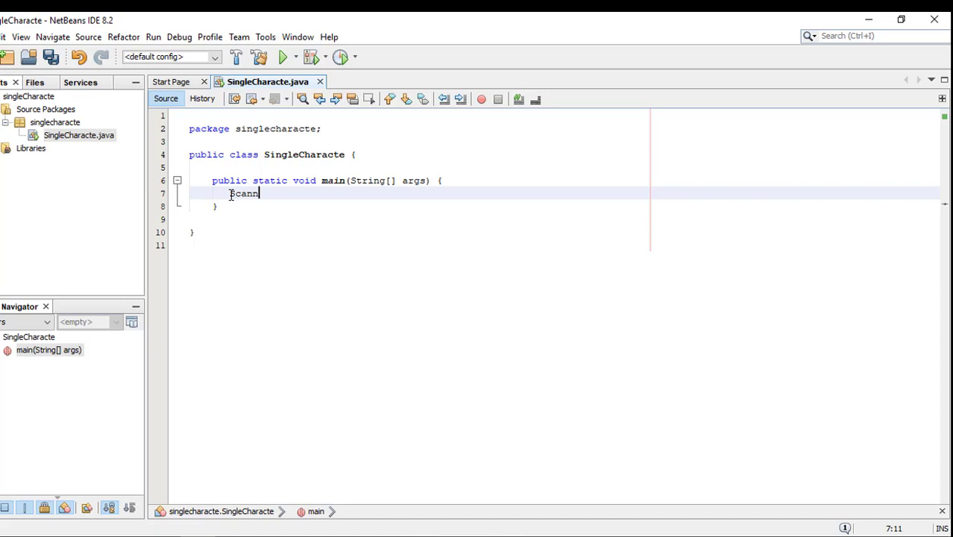
pyautogui.write('e')
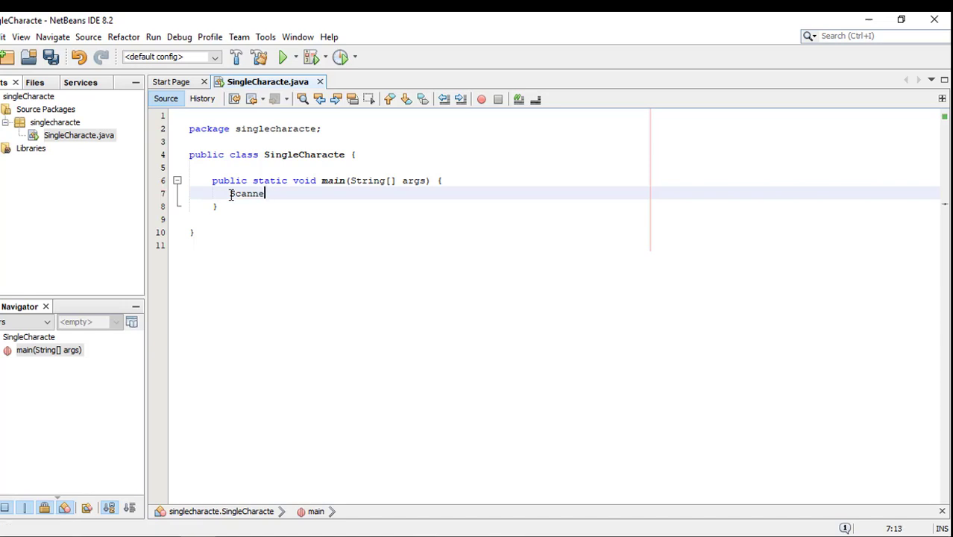
pyautogui.write('r in')
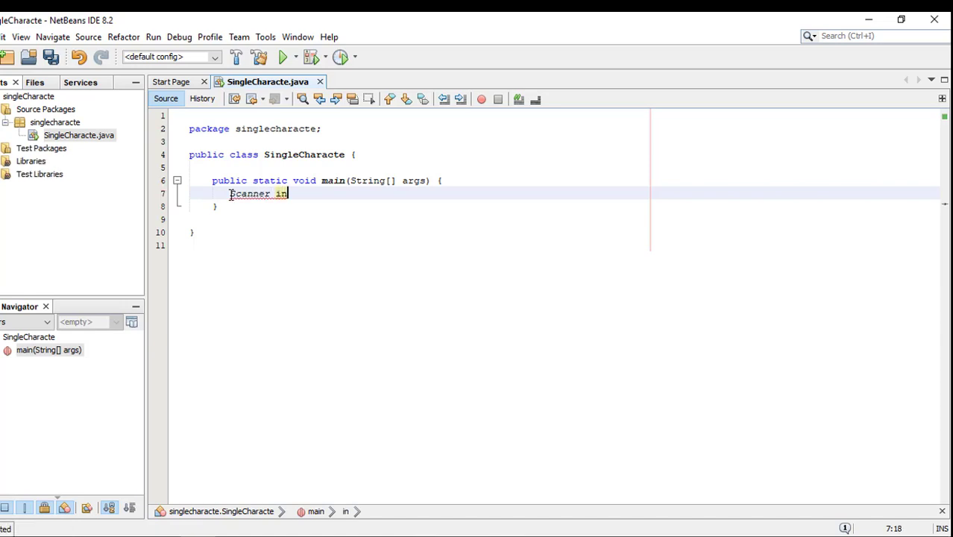
pyautogui.write('=')
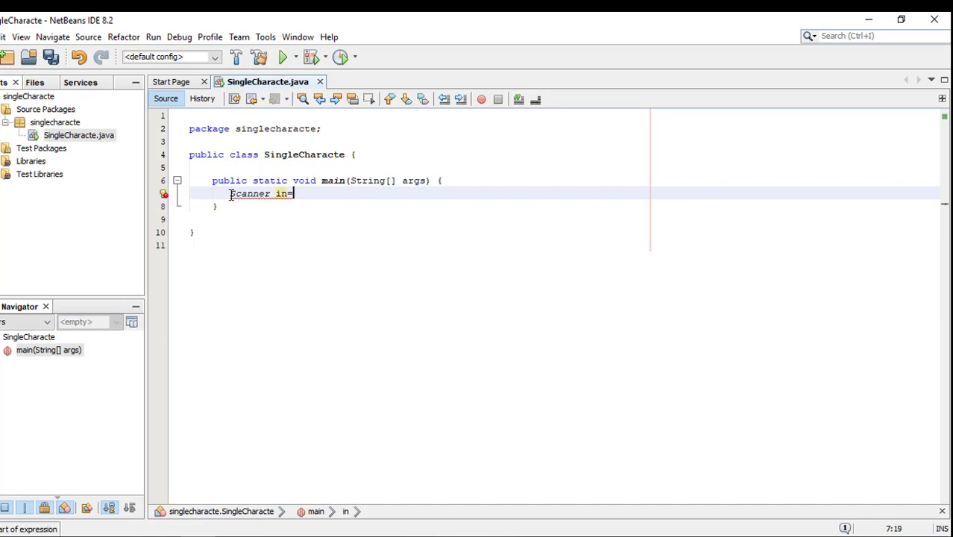
pyautogui.write('=new')
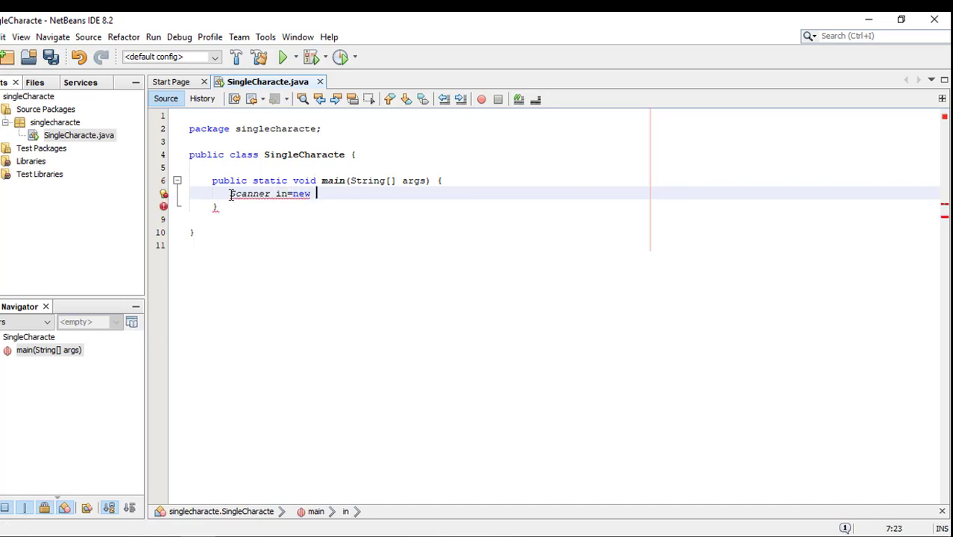
pyautogui.write('Scanne')
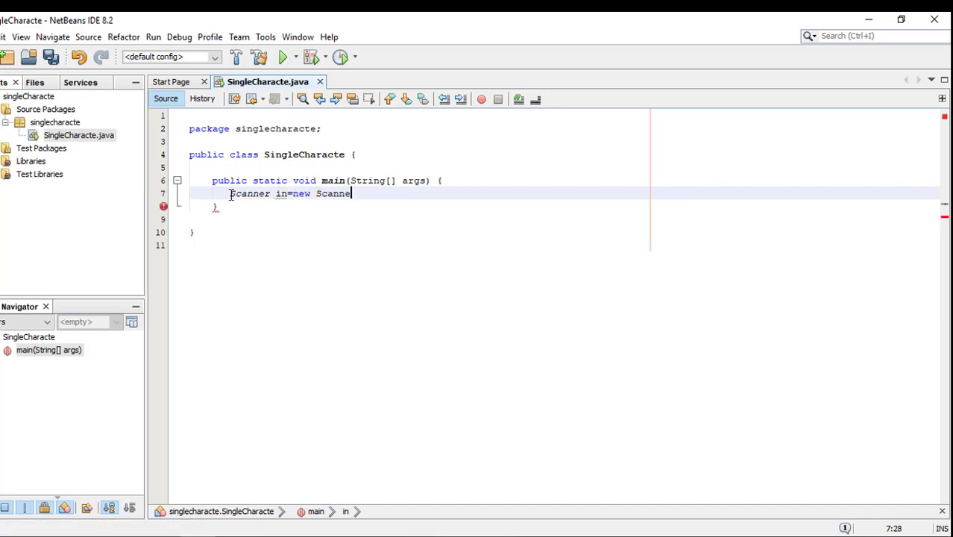
pyautogui.write('r(')
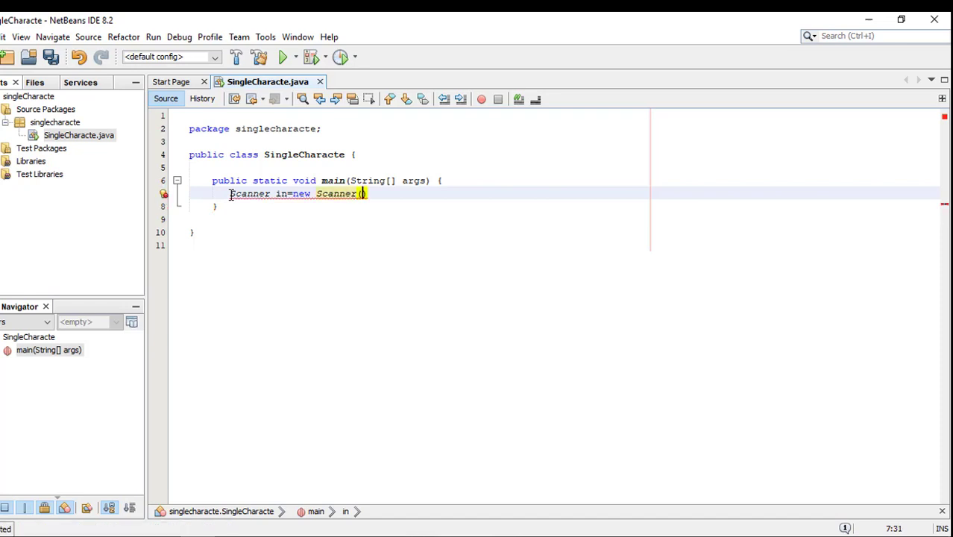
pyautogui.write('Syste')
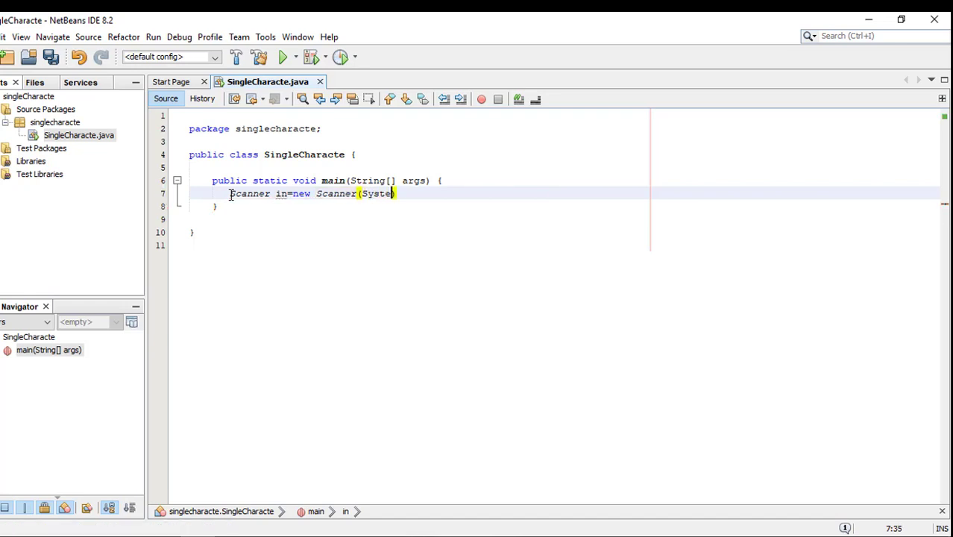
pyautogui.write('.in')
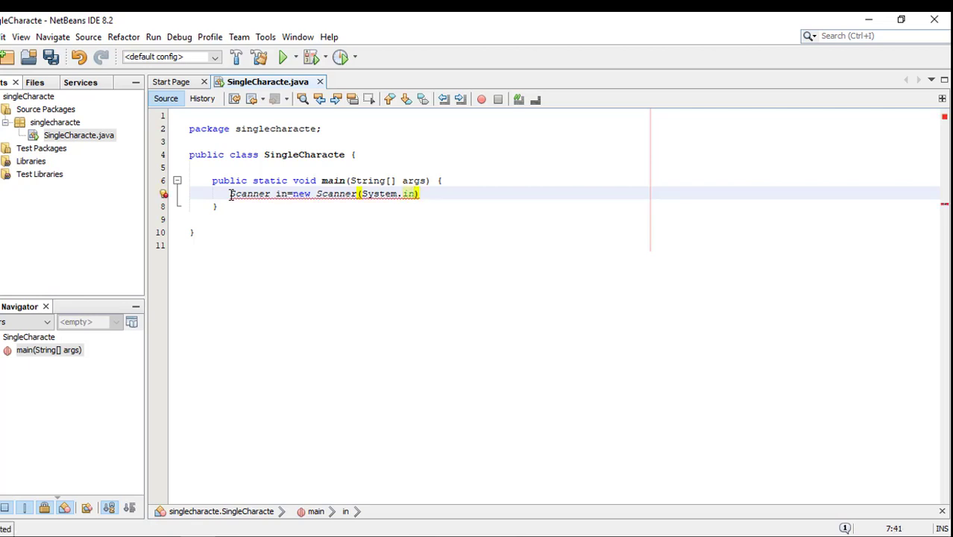
pyautogui.write(';')
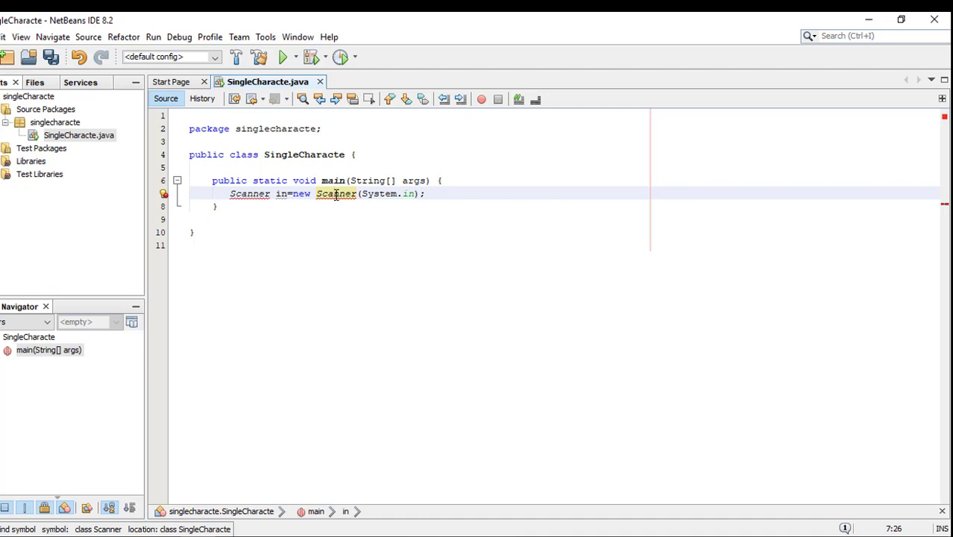
# Step: Add the java.util.Scanner import via the hint and begin typing the char declaration
pyautogui.click(336, 193)
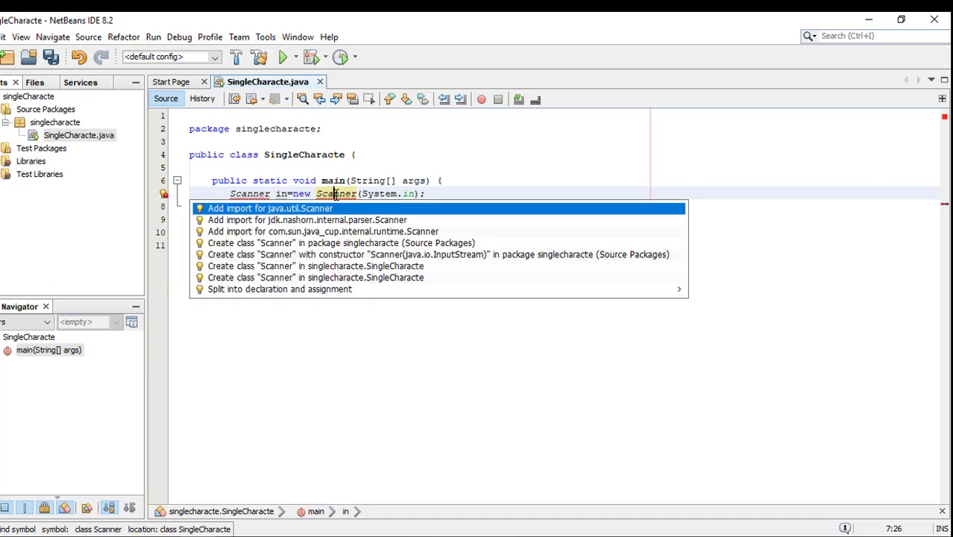
pyautogui.click(271, 208)
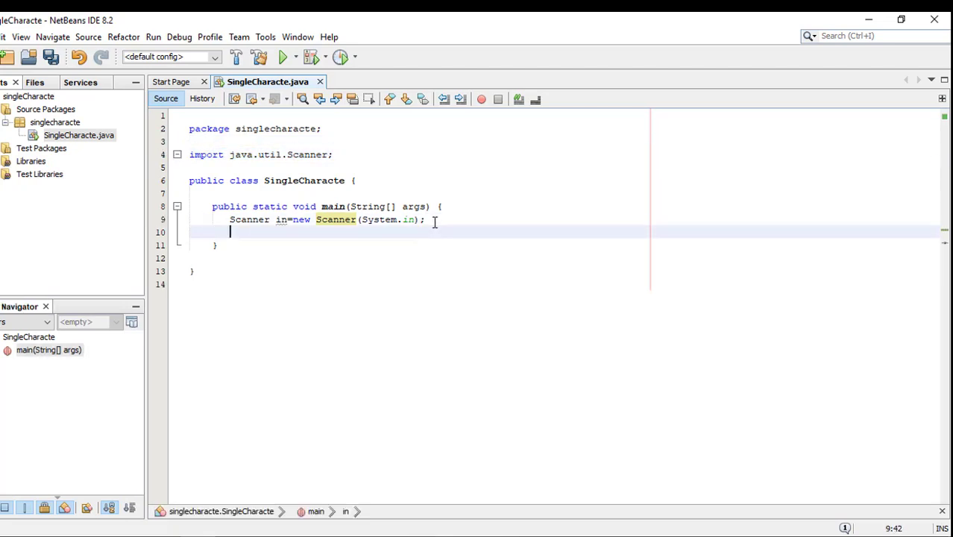
pyautogui.write('char c')
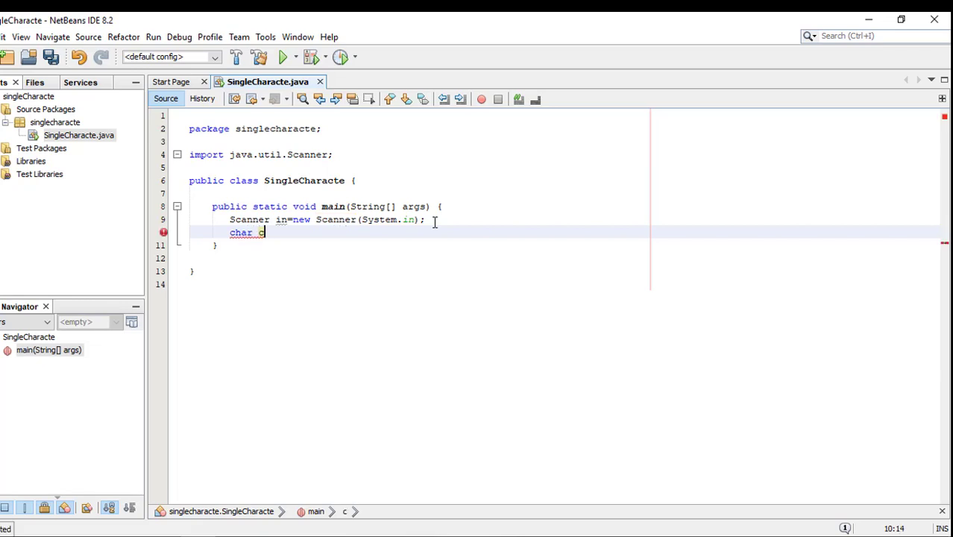
# Step: Assign c = in.next().charAt(0), picking charAt from code completion
pyautogui.write('=i')
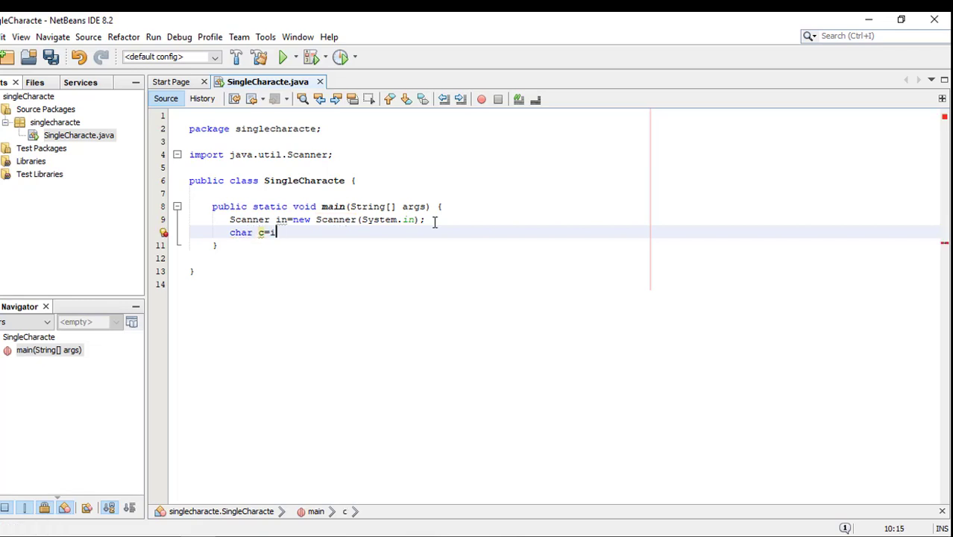
pyautogui.write('n.next().')
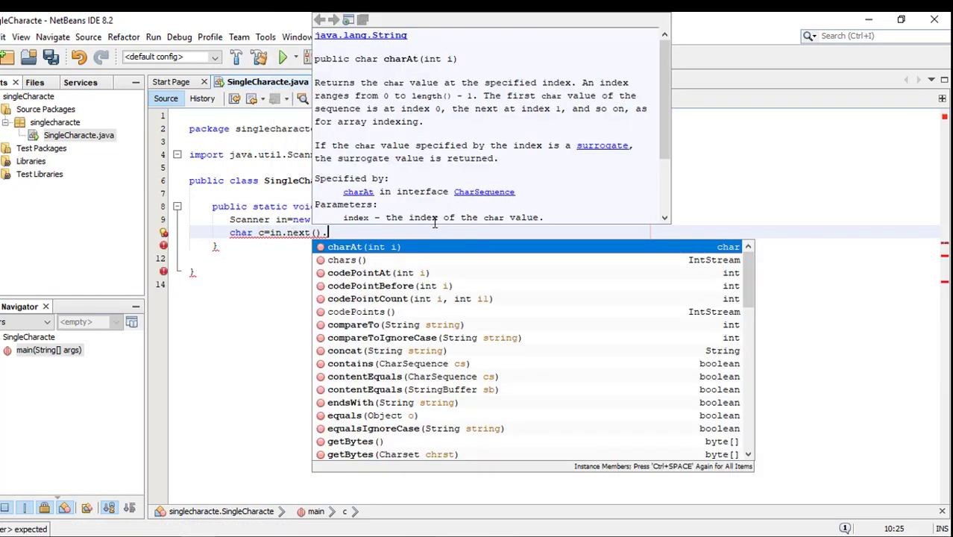
pyautogui.click(345, 247)
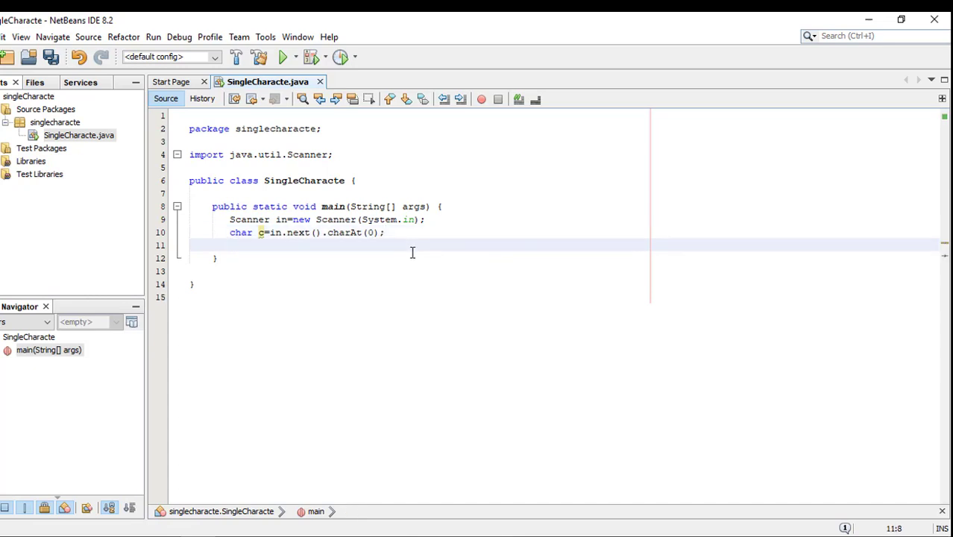
# Step: Add System.out.println(c) using the sout template
pyautogui.write('s')
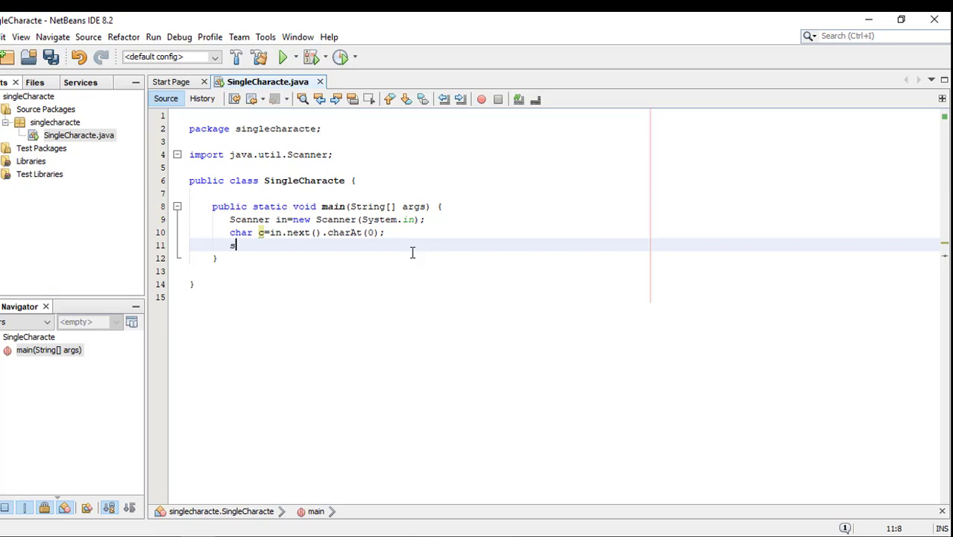
pyautogui.write('out.println("");')
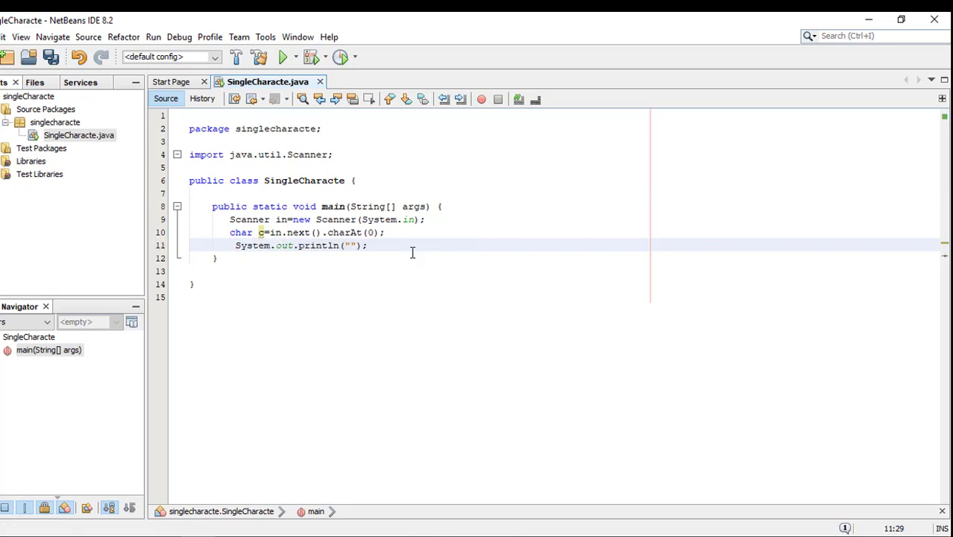
pyautogui.write('c')
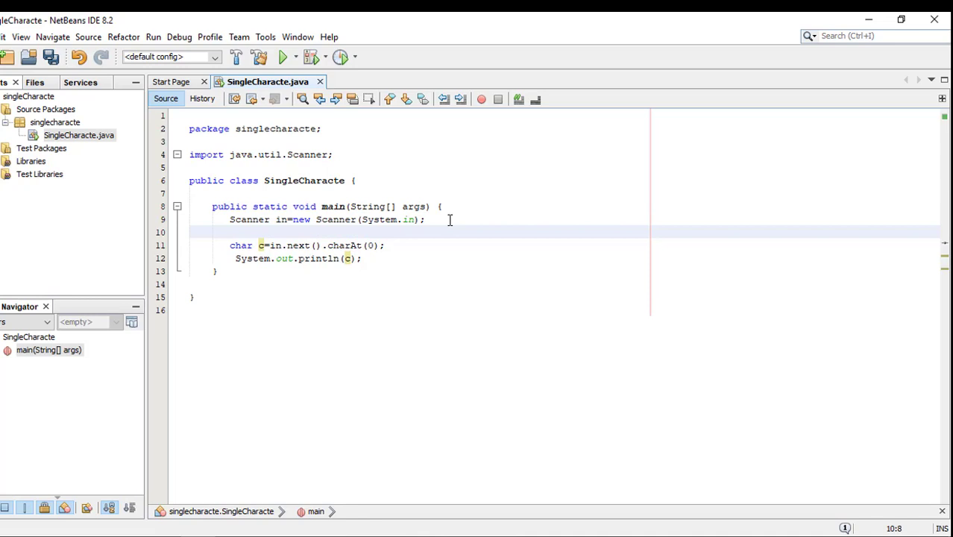
# Step: Add a sout prompt "Enter a single character" above the read, then run the program
pyautogui.write('sout')
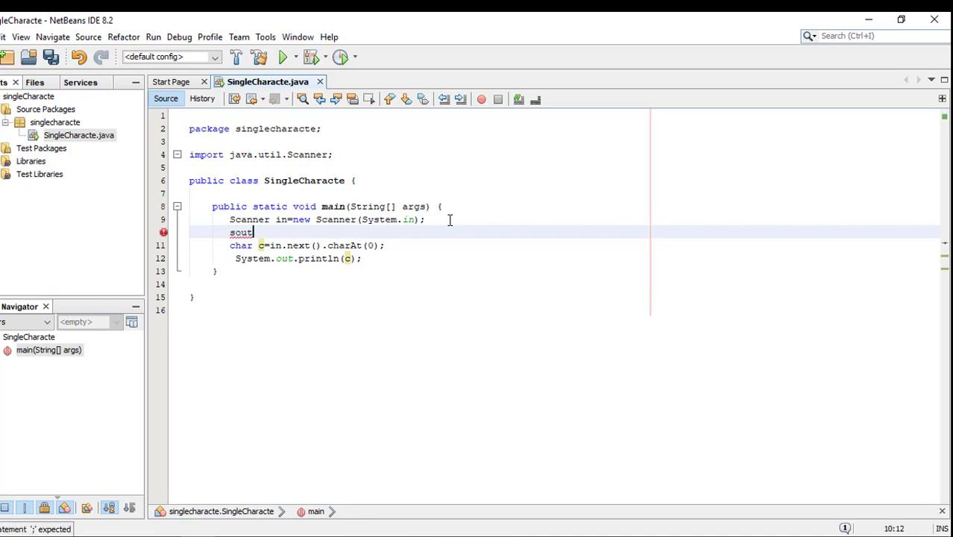
pyautogui.press('Tab')
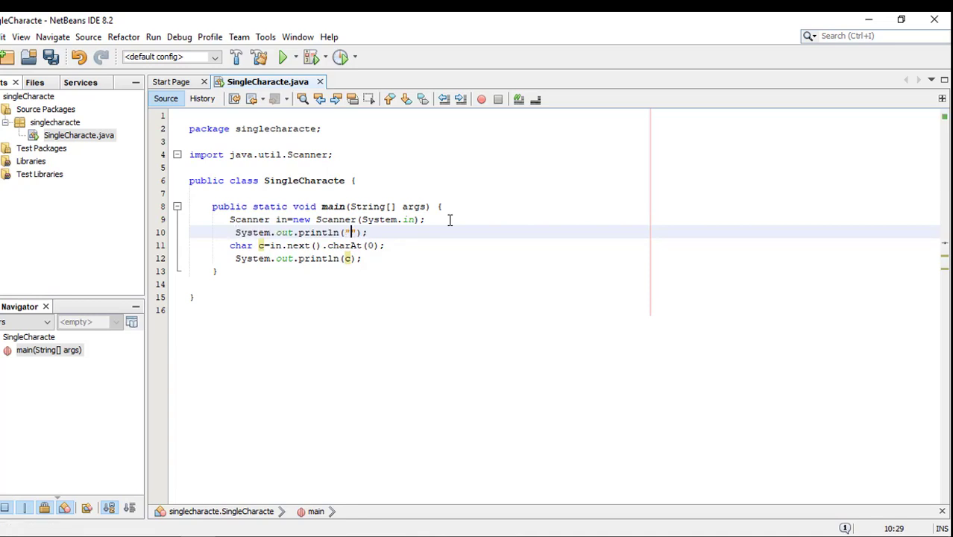
pyautogui.write('Ee')
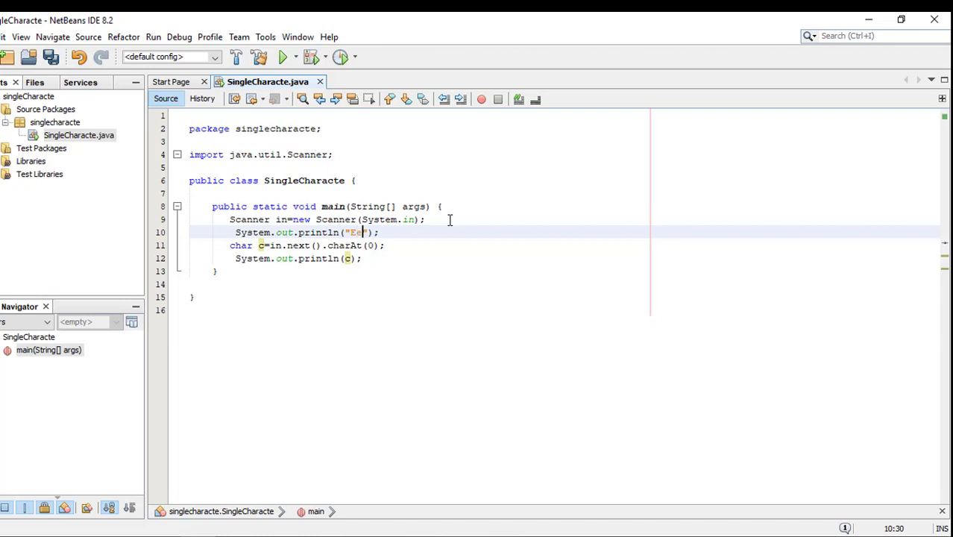
pyautogui.press('Backspace')
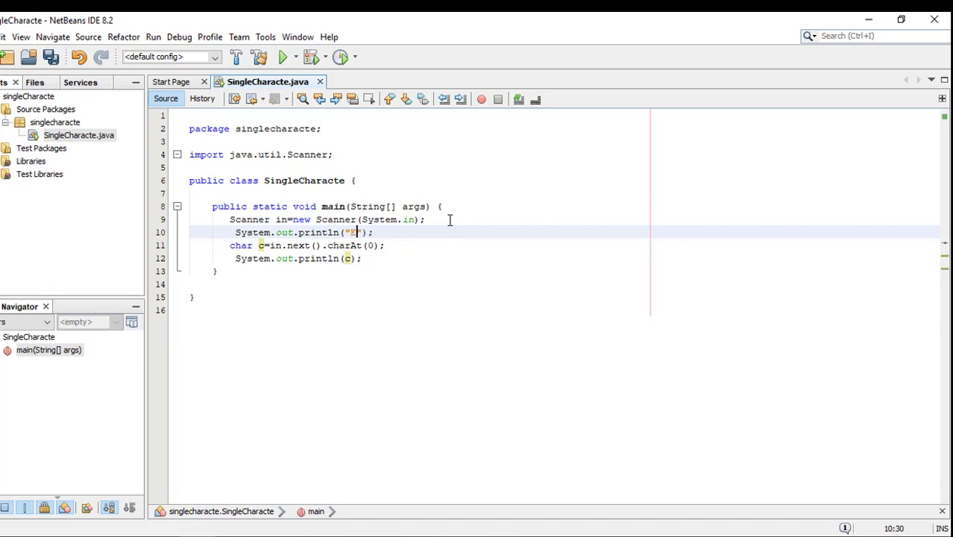
pyautogui.write('nter a s')
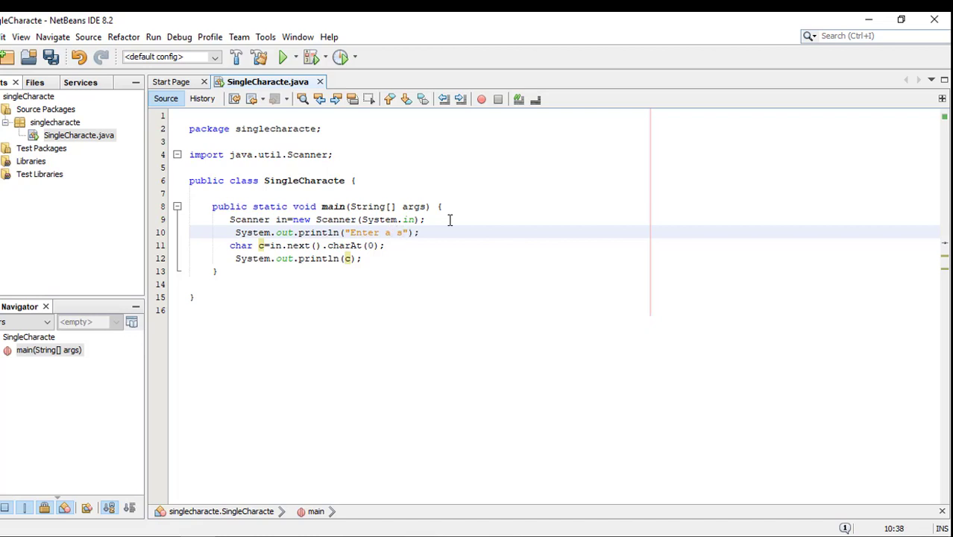
pyautogui.write('ingle')
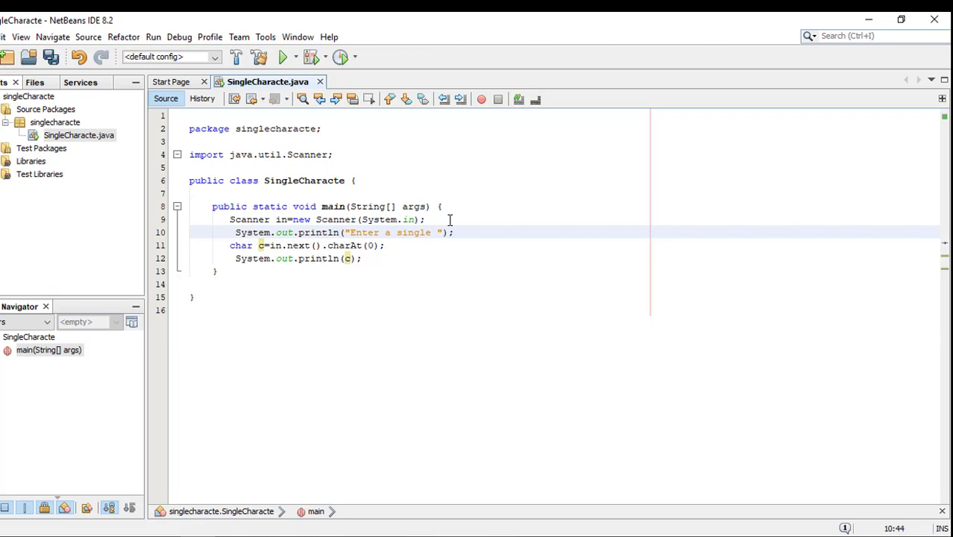
pyautogui.write('character')
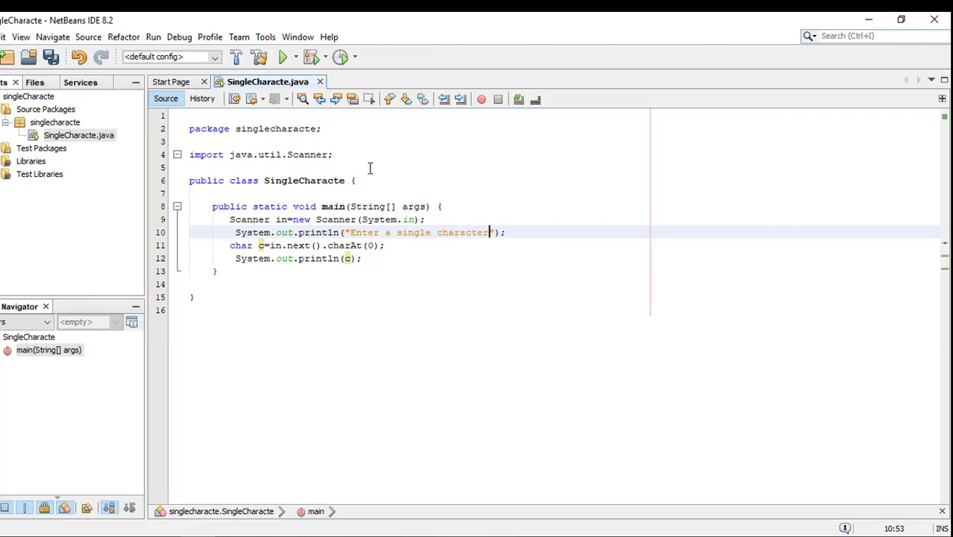
pyautogui.click(280, 57)
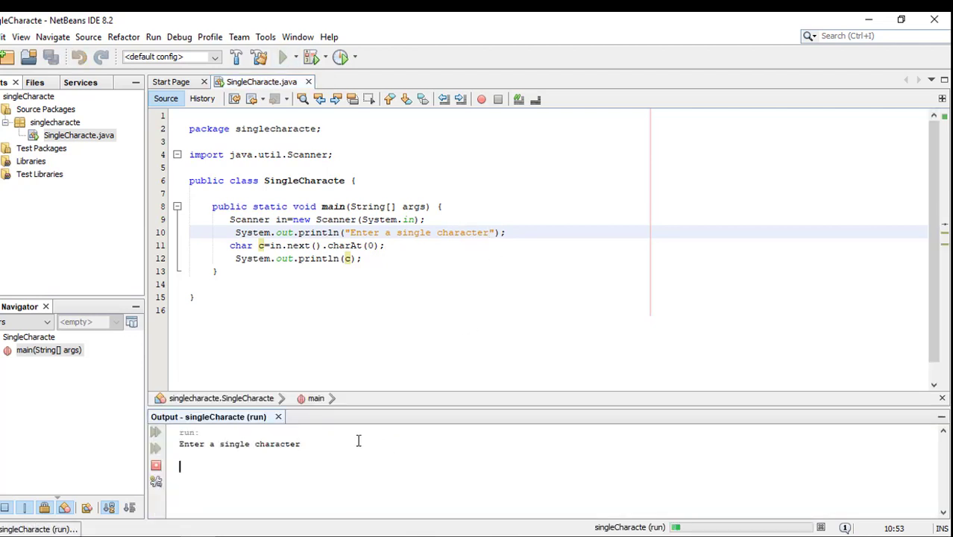
# Step: Enter the character d at the program's prompt in the Output window
pyautogui.write('d')
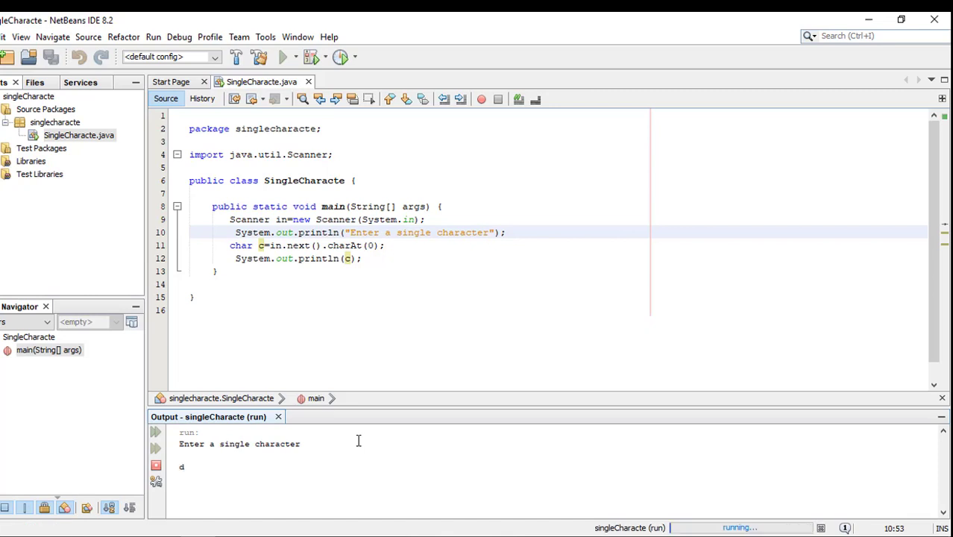